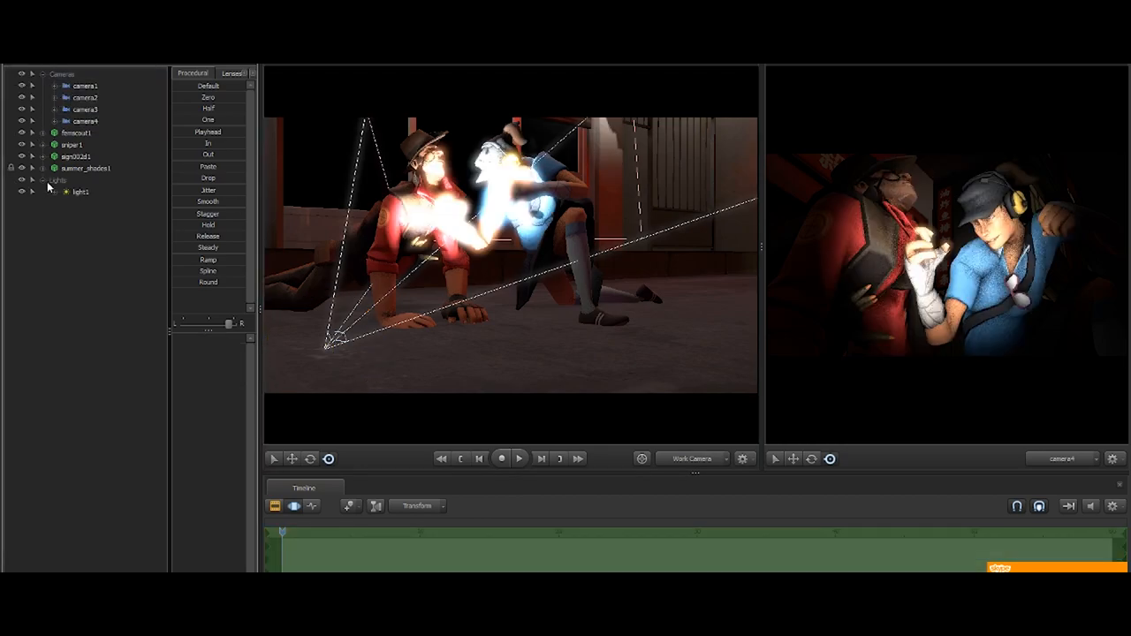
- Select the existing scene light as the starting point for adding more lights
{"action": "left_click", "coordinate": [81, 191]}
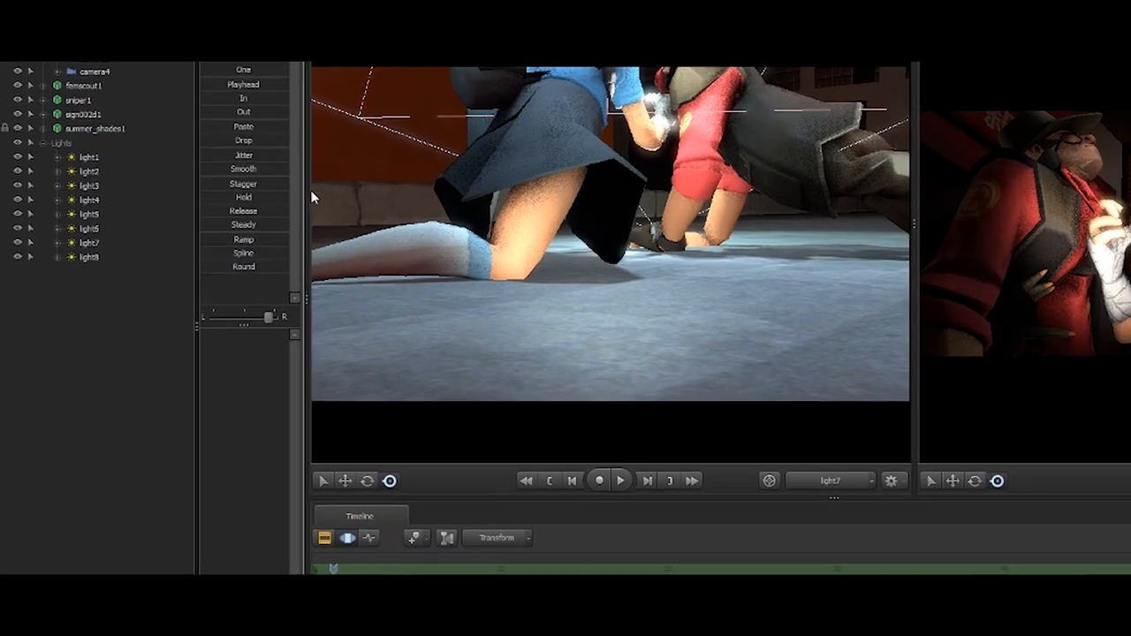
- Bring up the viewport menu to add another light near the characters
{"action": "right_click", "coordinate": [88, 258]}
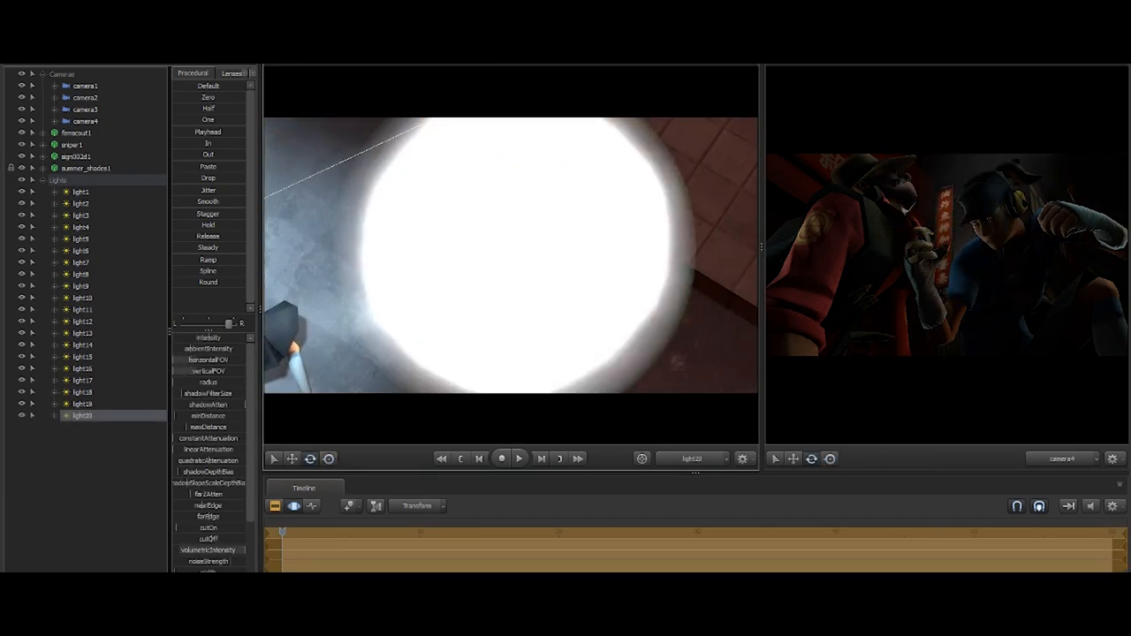
- Scroll the Element Viewer to reach the light's colour and intensity properties
{"action": "scroll", "scroll_direction": "down", "scroll_amount": 3}
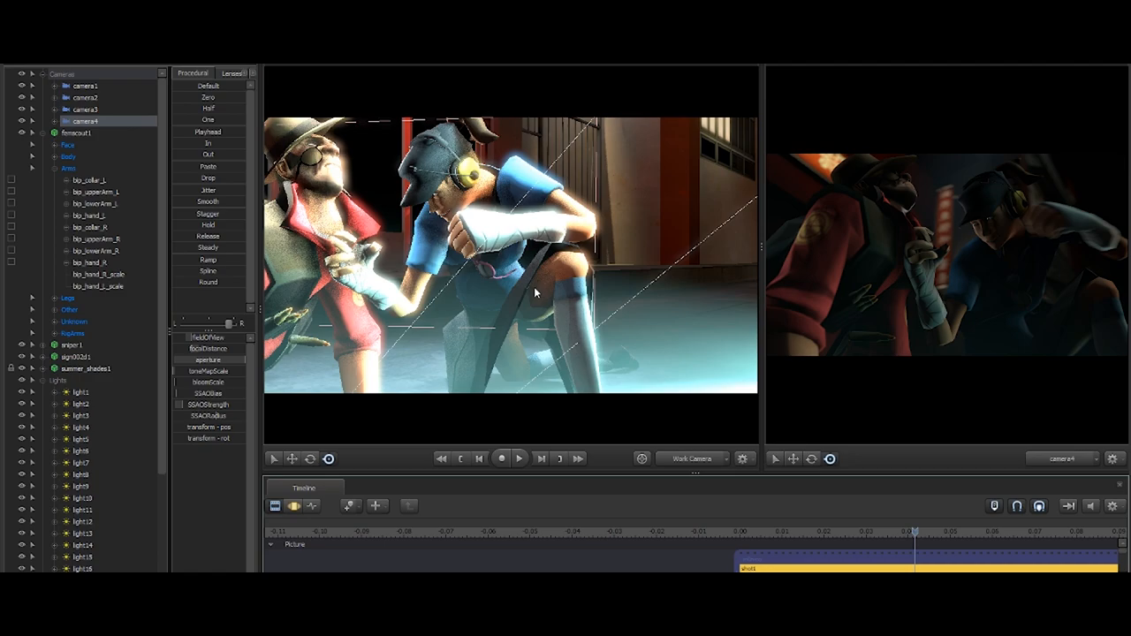
- Bring up the viewport's Render Settings for the shot
{"action": "right_click", "coordinate": [516, 261]}
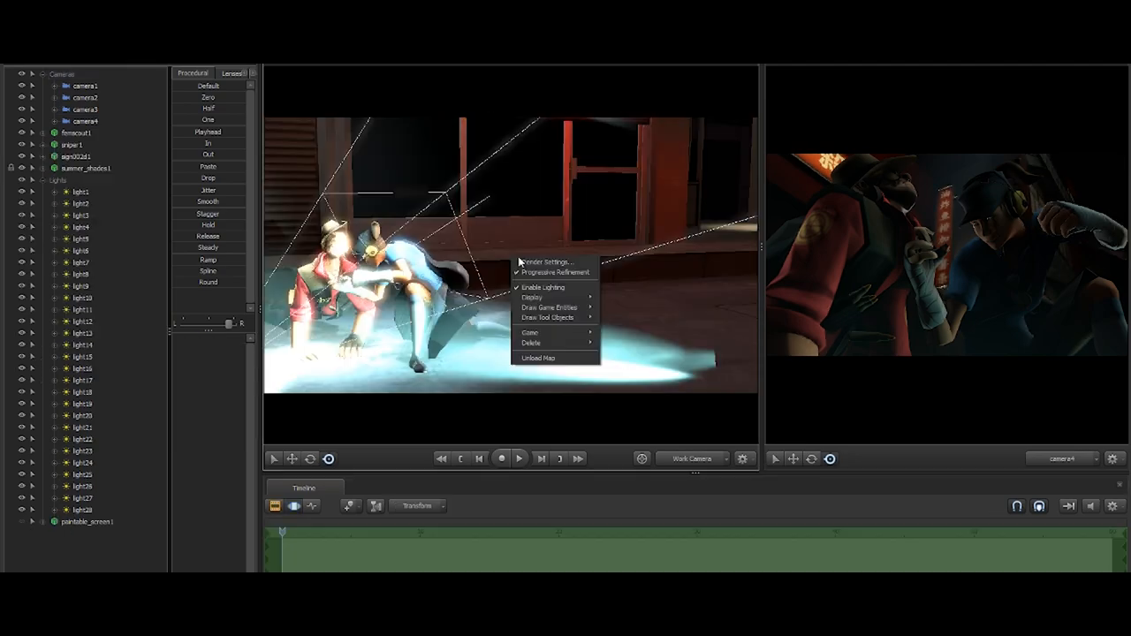
{"action": "left_click", "coordinate": [548, 262]}
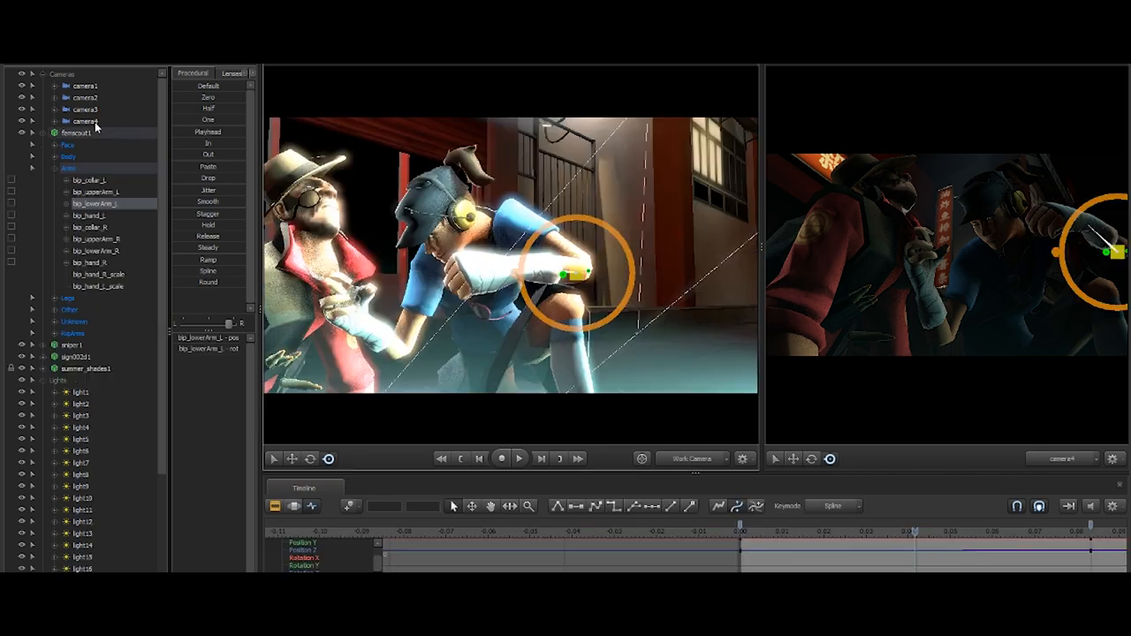
- Show camera4's depth-of-field properties in the Element Viewer
{"action": "right_click", "coordinate": [85, 120]}
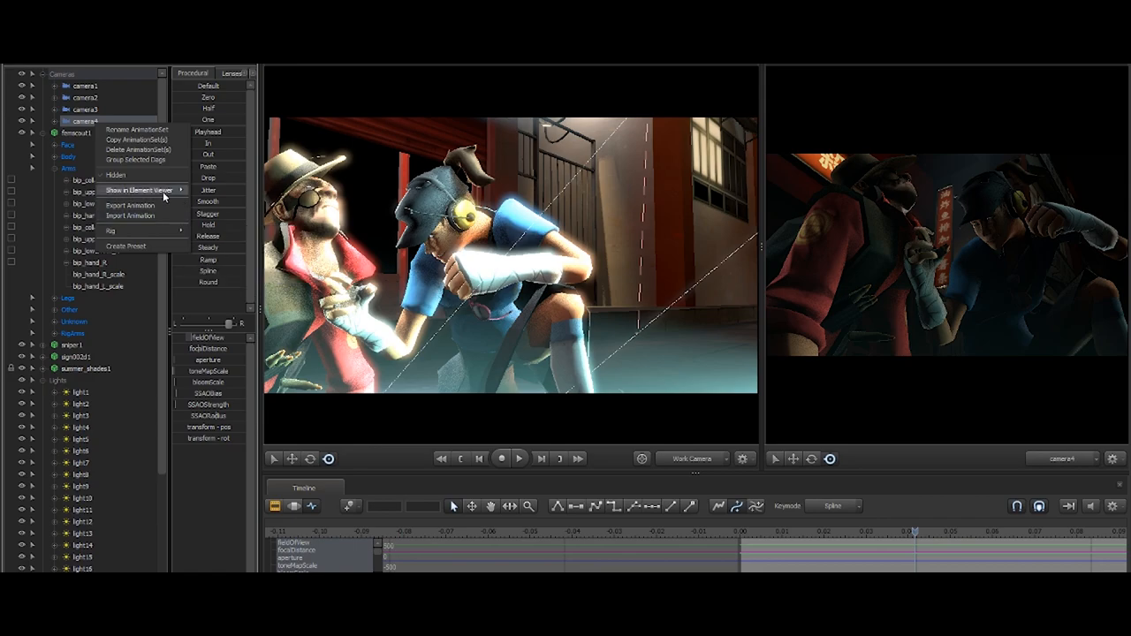
{"action": "left_click", "coordinate": [137, 191]}
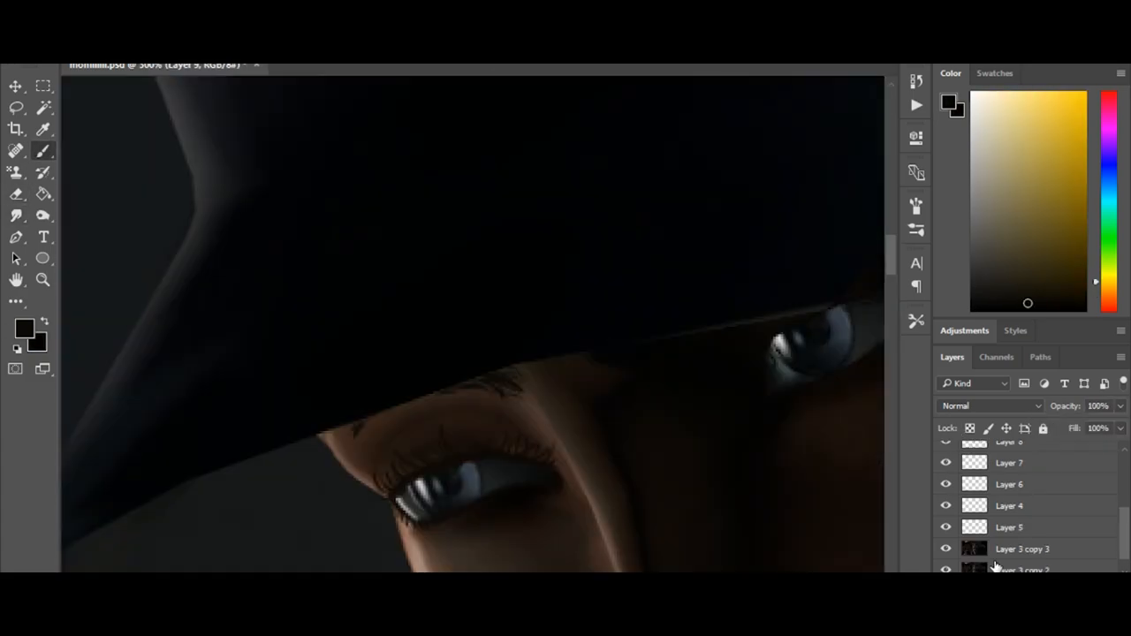
- Paint a pale teal highlight along the collar edge on another layer
{"action": "left_click", "coordinate": [1021, 505]}
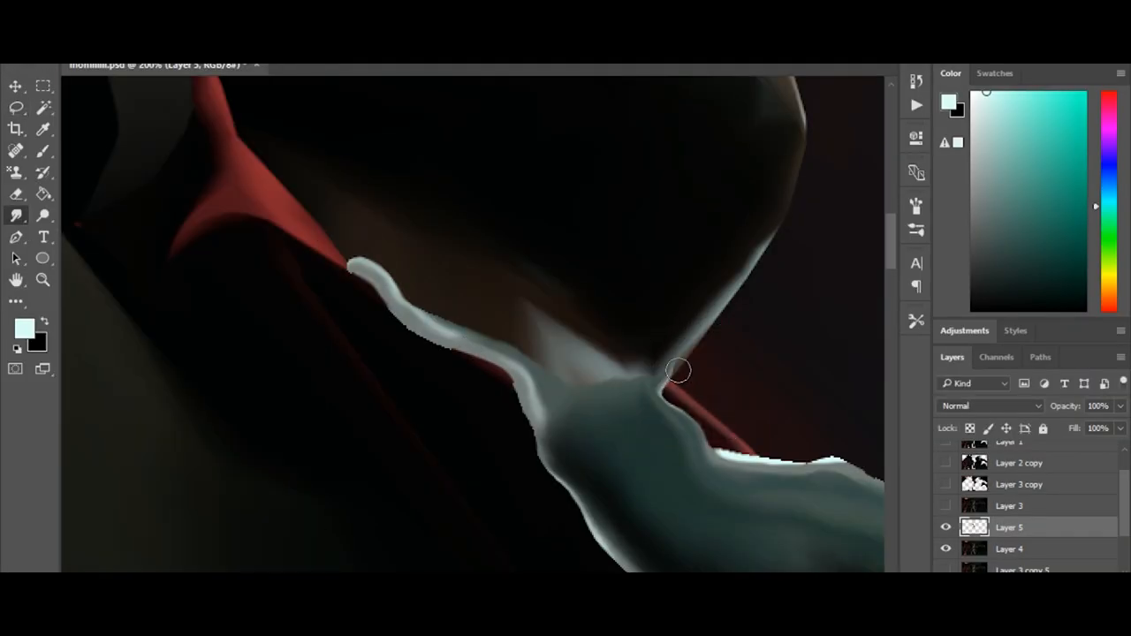
{"action": "left_click", "coordinate": [16, 194]}
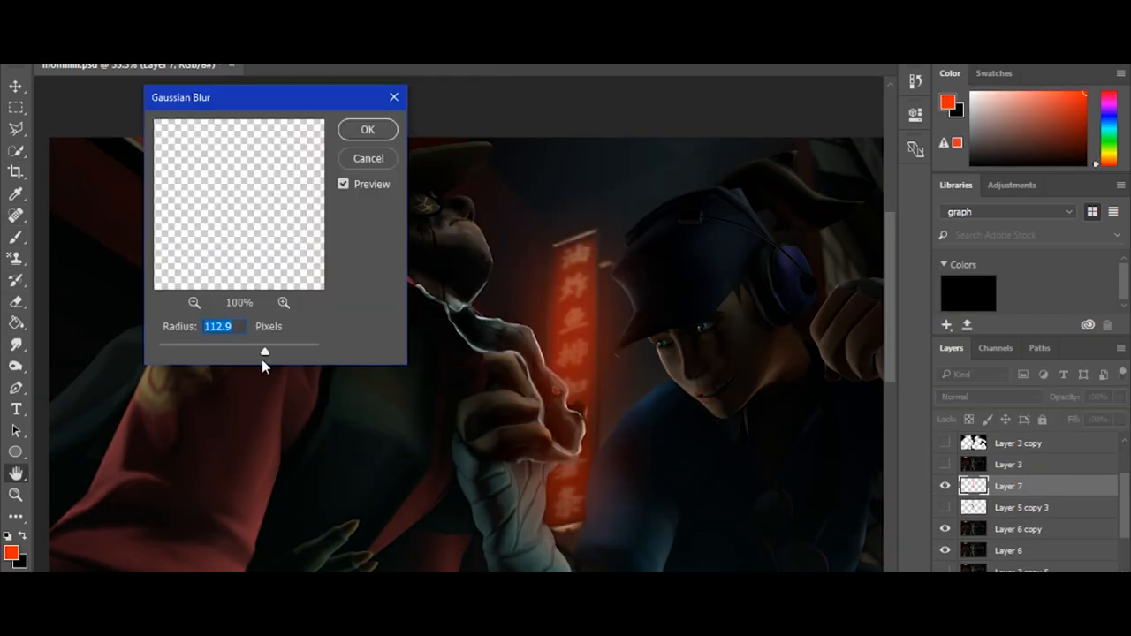
- Apply the 112.9 px Gaussian Blur to the layer
{"action": "left_click", "coordinate": [367, 129]}
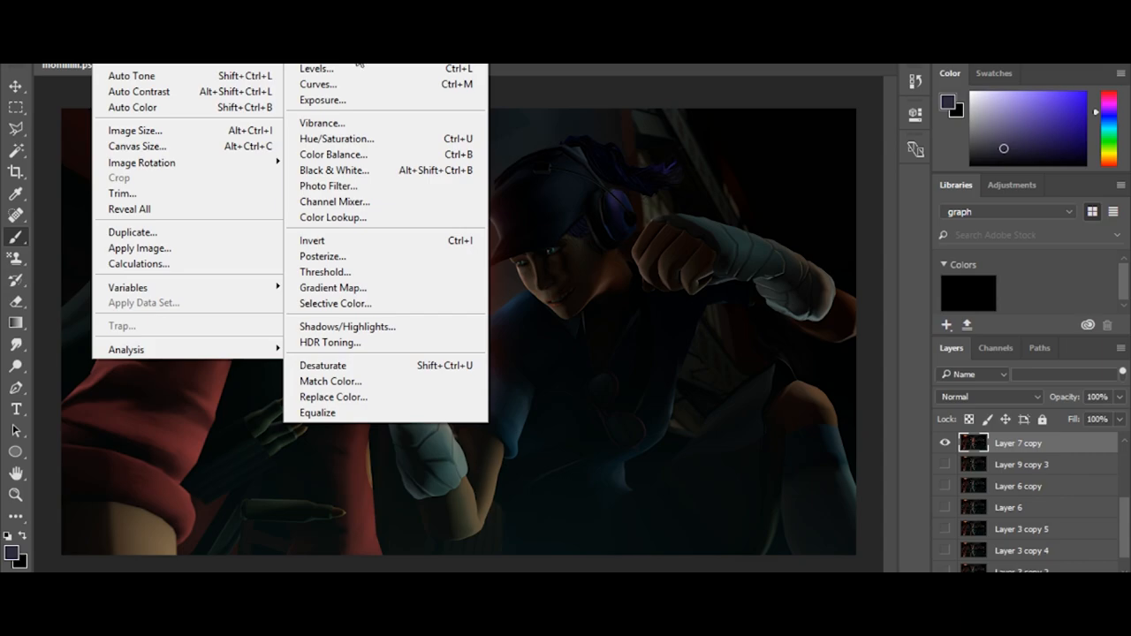
{"action": "mouse_move", "coordinate": [508, 110]}
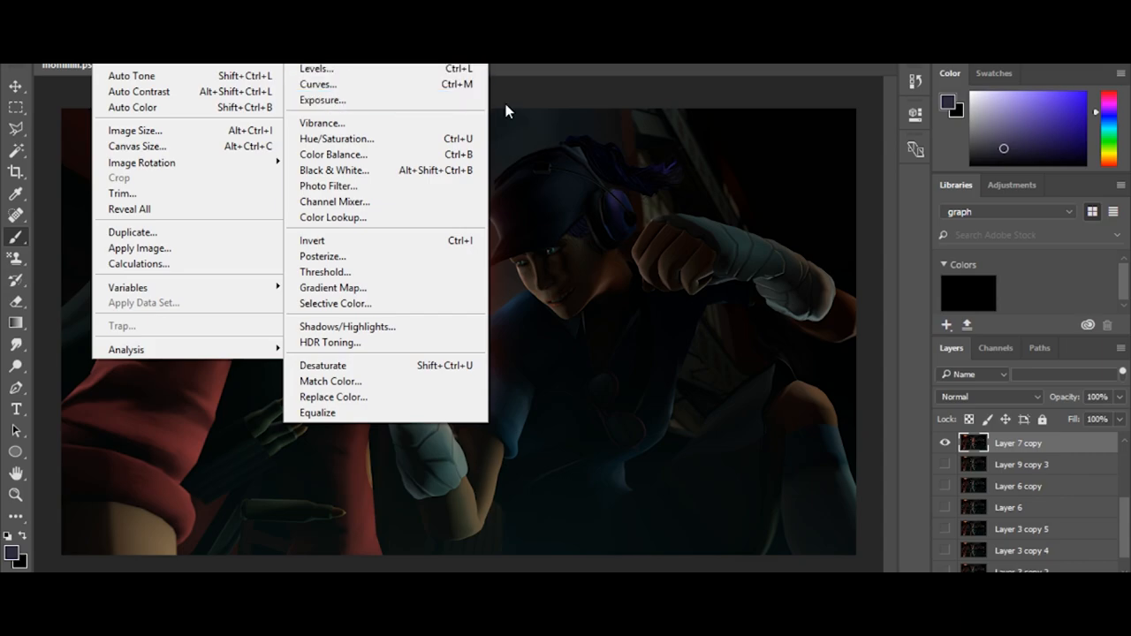
- Brighten the copied layer with Exposure +3.83, offset -0.0354
{"action": "left_click", "coordinate": [322, 99]}
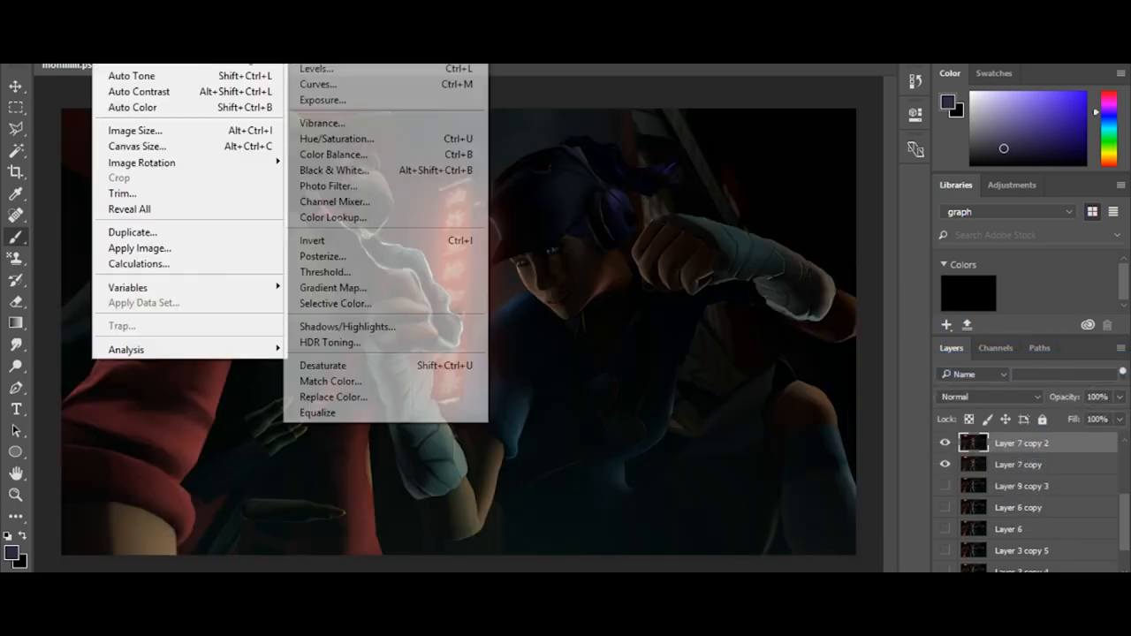
{"action": "left_click", "coordinate": [321, 99]}
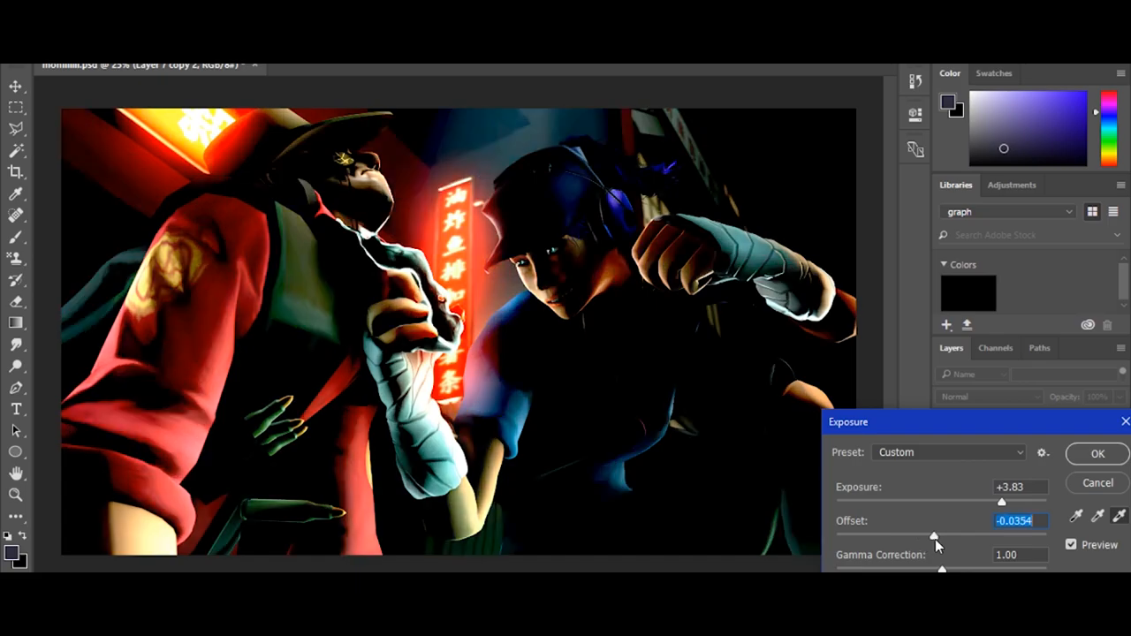
{"action": "left_click_drag", "start_coordinate": [1000, 501], "coordinate": [997, 502]}
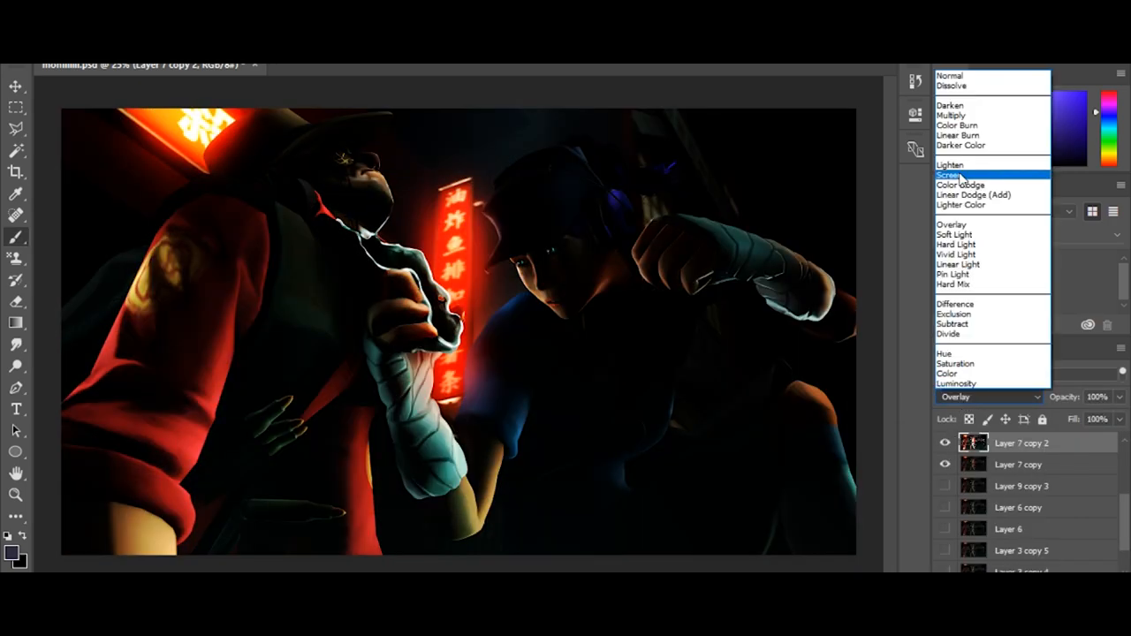
- Set the bright copy's blend mode, then confirm Hue/Saturation and Levels (154, 249) adjustments
{"action": "left_click", "coordinate": [950, 223]}
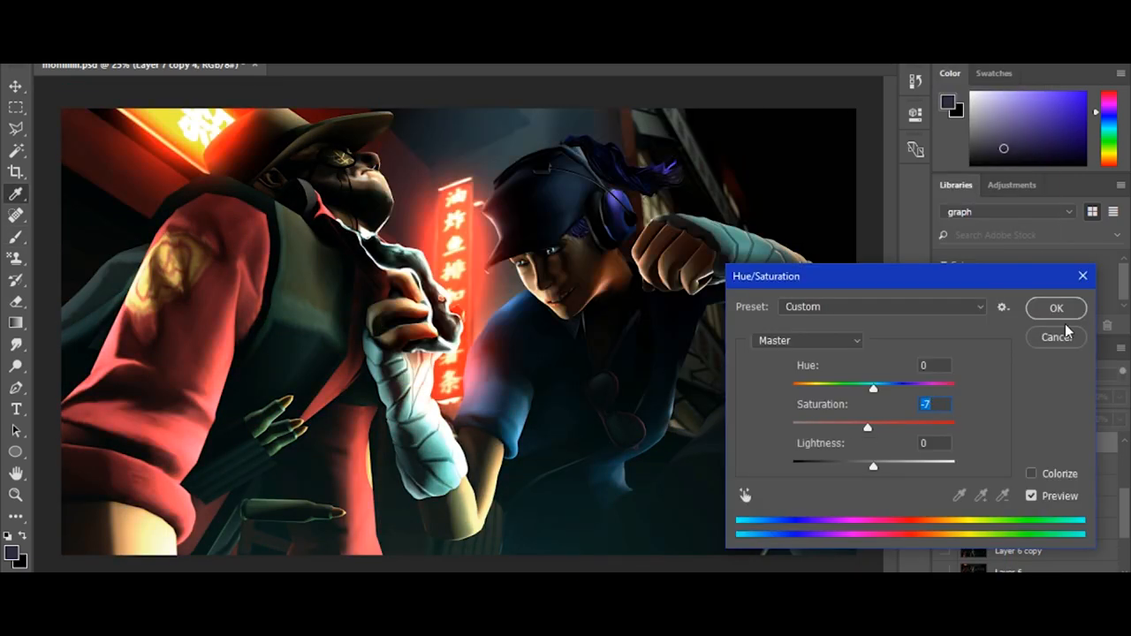
{"action": "left_click", "coordinate": [1057, 308]}
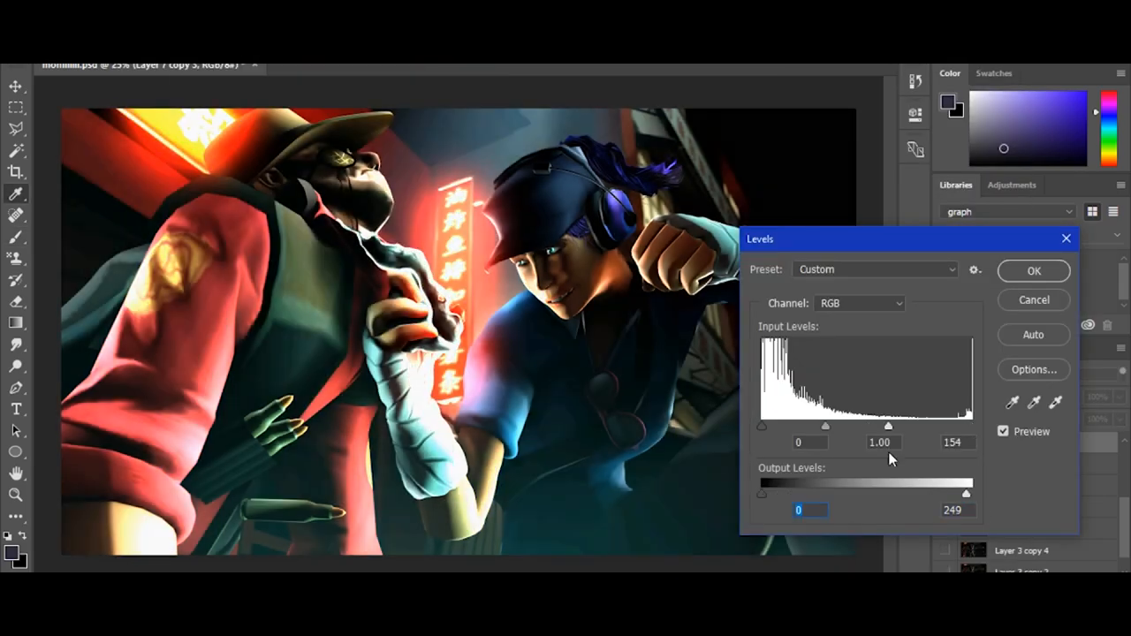
{"action": "left_click", "coordinate": [1032, 271]}
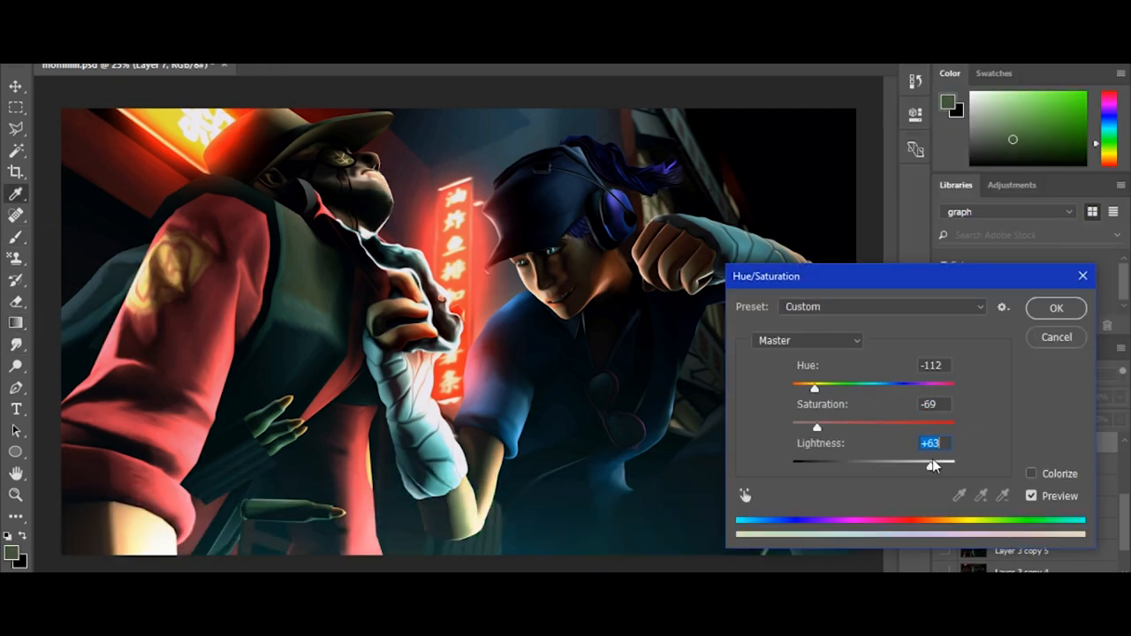
{"action": "left_click", "coordinate": [1056, 307]}
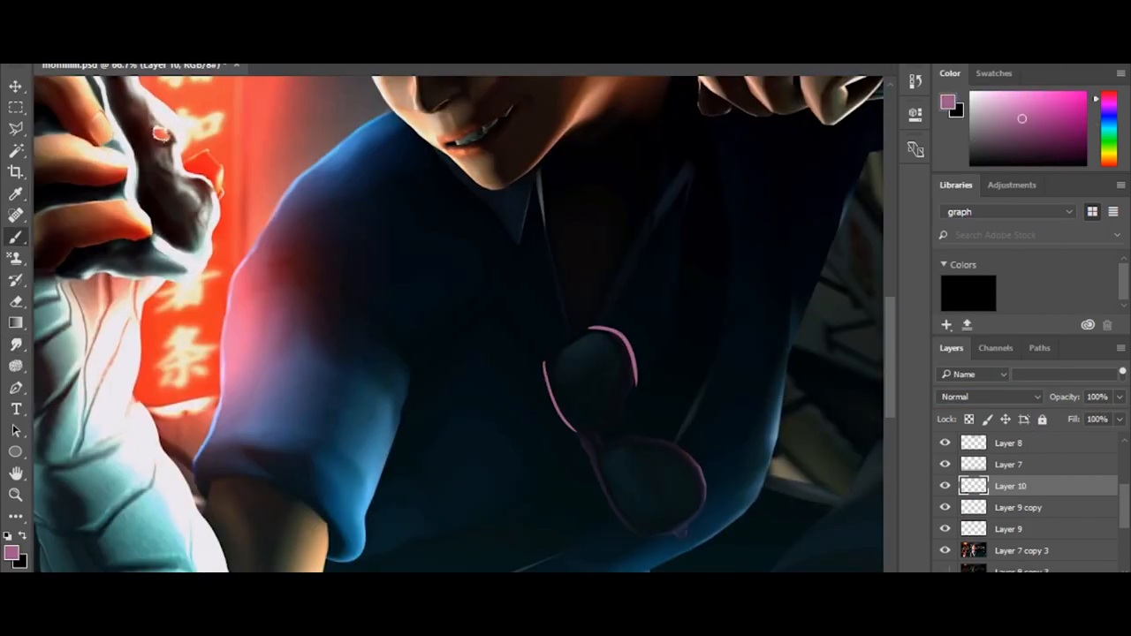
- Set the duplicated outline layer to Color Dodge so the pink strokes glow
{"action": "left_click", "coordinate": [986, 395]}
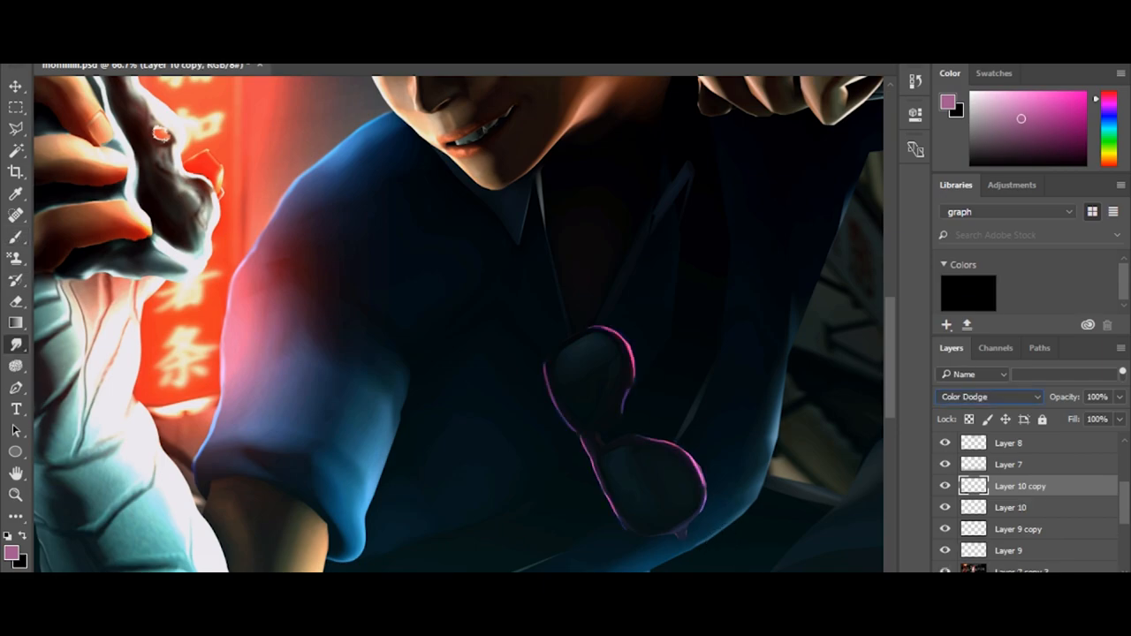